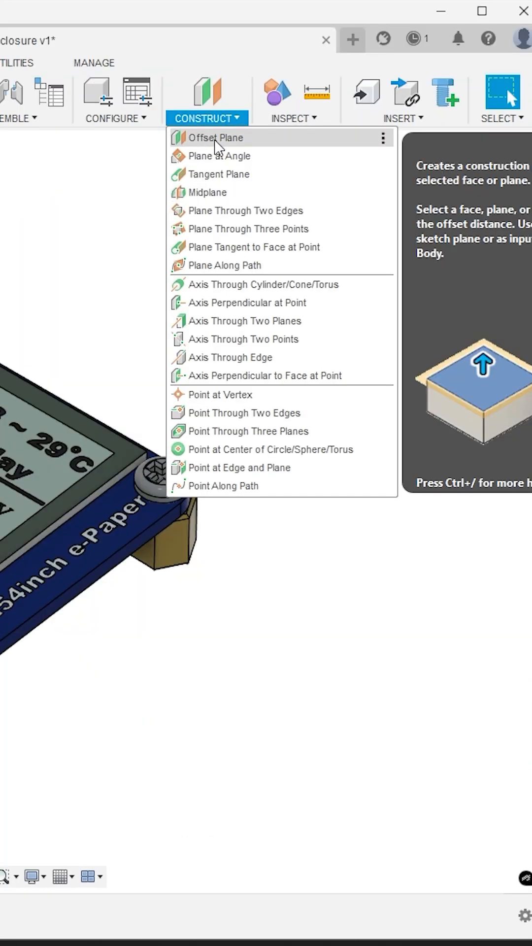
Step: Create an offset construction plane 0.4 mm above the board's top face
{"action": "left_click", "coordinate": [217, 138]}
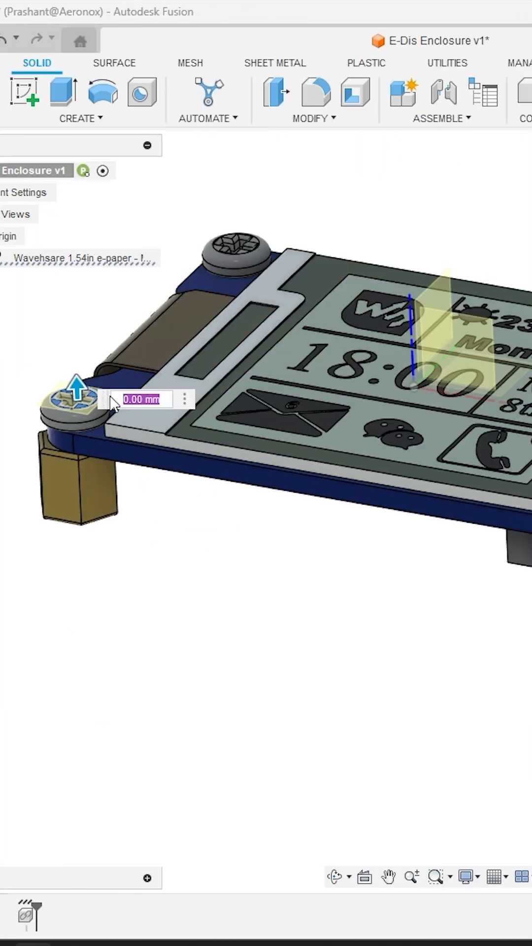
{"action": "type", "text": "0.4"}
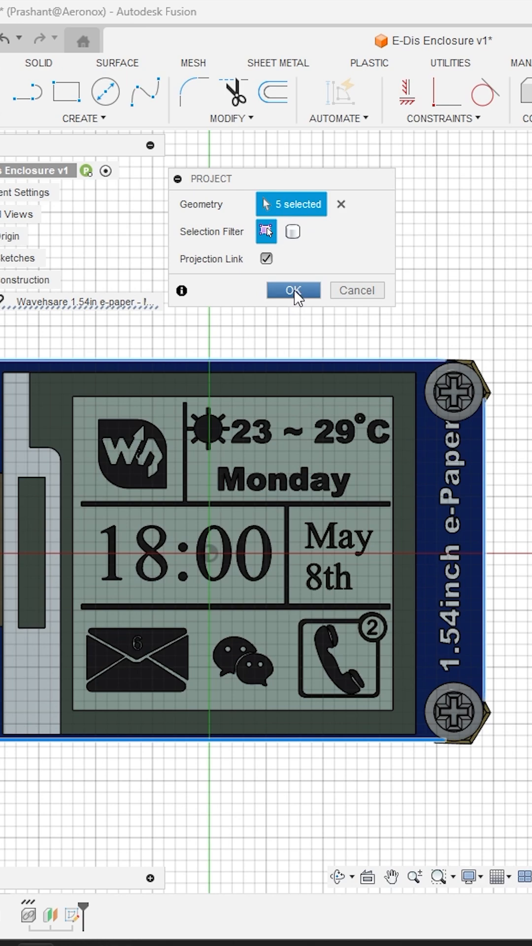
Step: Project the five board edges into the sketch as a closed rectangular outline
{"action": "left_click", "coordinate": [292, 290]}
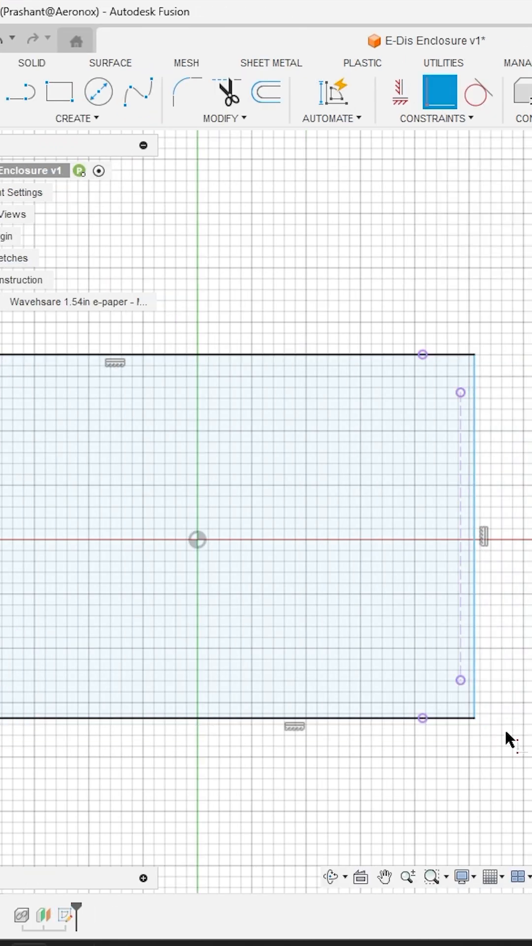
{"action": "mouse_move", "coordinate": [266, 94]}
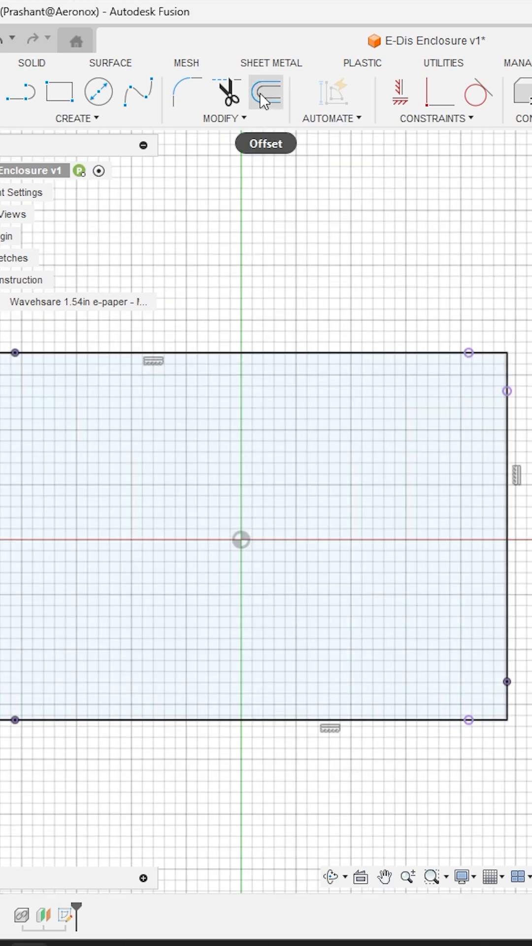
Step: Offset the rectangle outline by 2.6 mm to form a second outer outline
{"action": "left_click", "coordinate": [266, 92]}
{"action": "type", "text": "-2.6"}
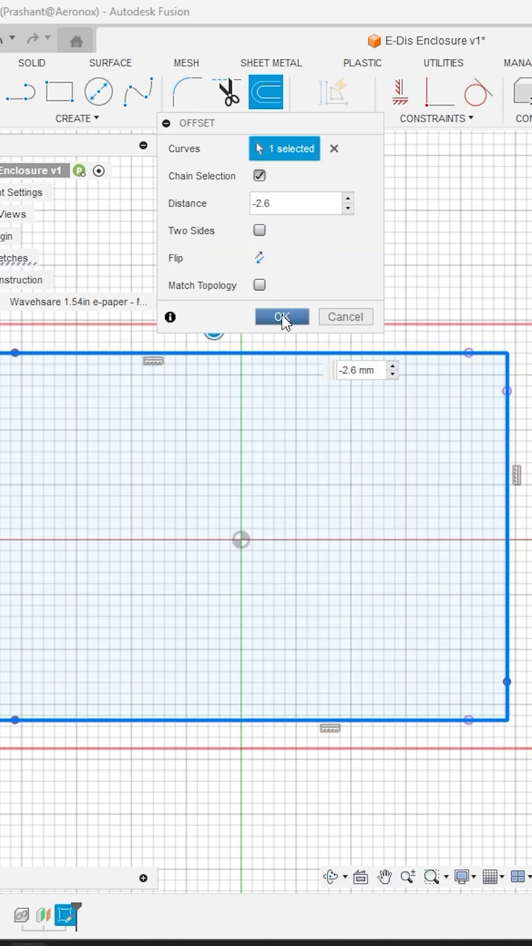
{"action": "left_click", "coordinate": [282, 317]}
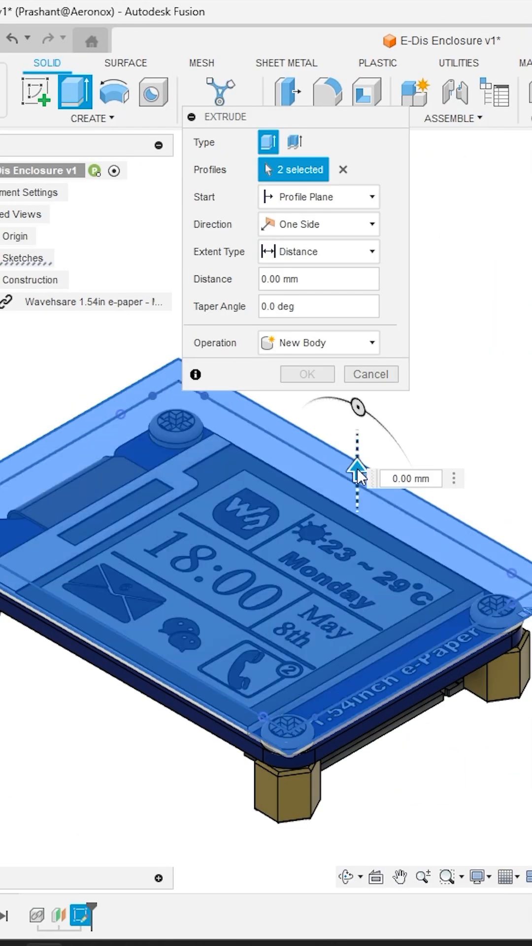
Step: Extrude both profiles downward by -11.3-2 mm into a solid block
{"action": "left_click_drag", "start_coordinate": [355, 482], "coordinate": [367, 769]}
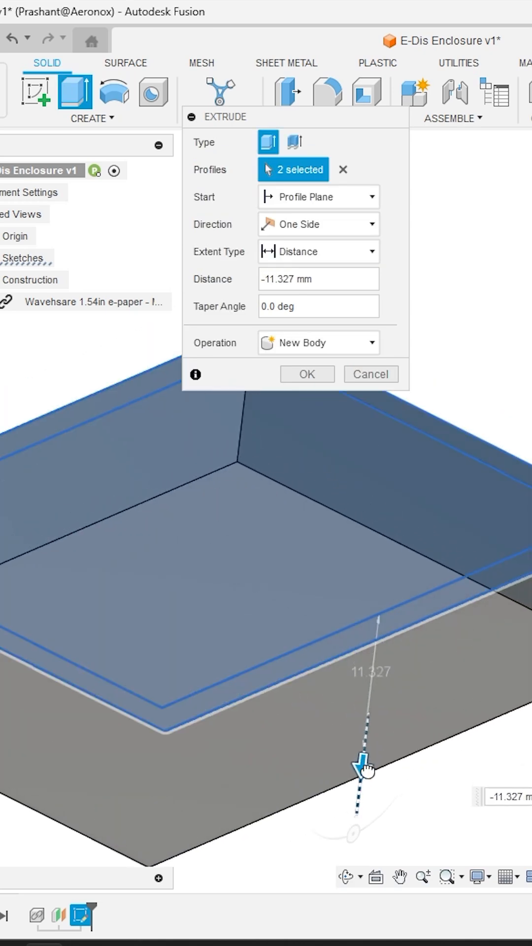
{"action": "type", "text": "-11.3-2."}
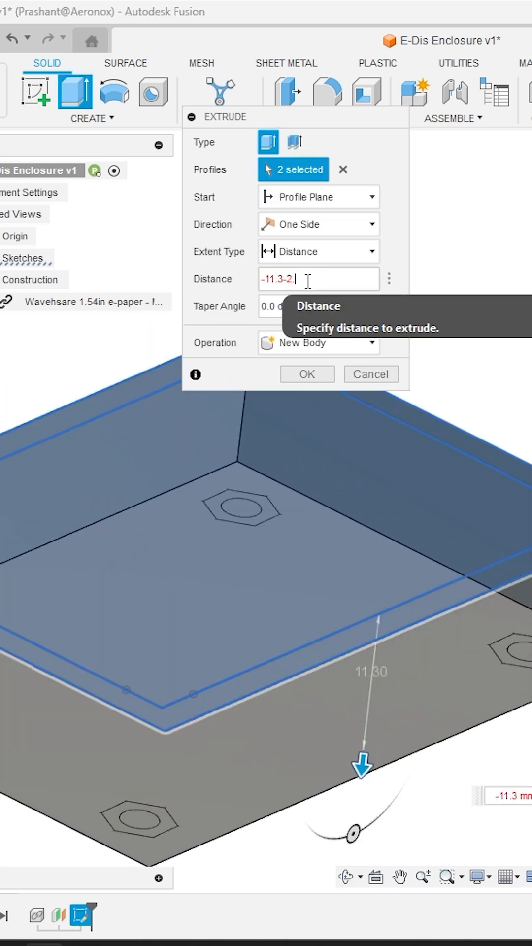
{"action": "left_click", "coordinate": [307, 374]}
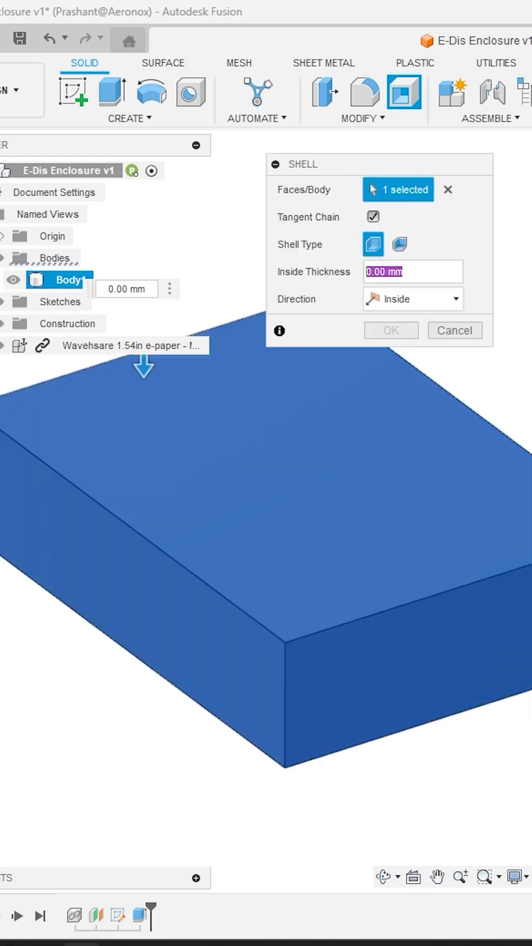
Step: Shell the block to a 1.6 mm inside wall thickness
{"action": "type", "text": "1.6"}
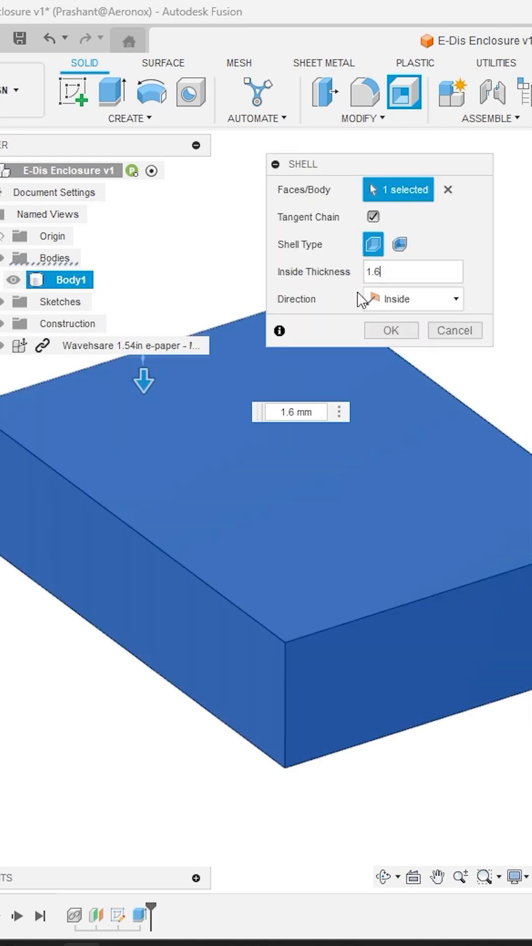
{"action": "left_click", "coordinate": [361, 118]}
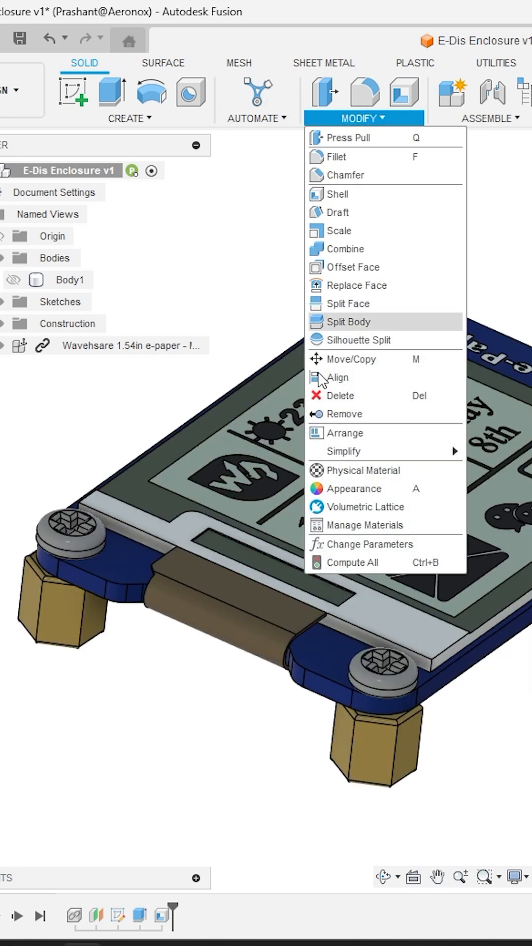
Step: Split Body1 along the offset plane into two bodies and hide Body2
{"action": "left_click", "coordinate": [349, 321]}
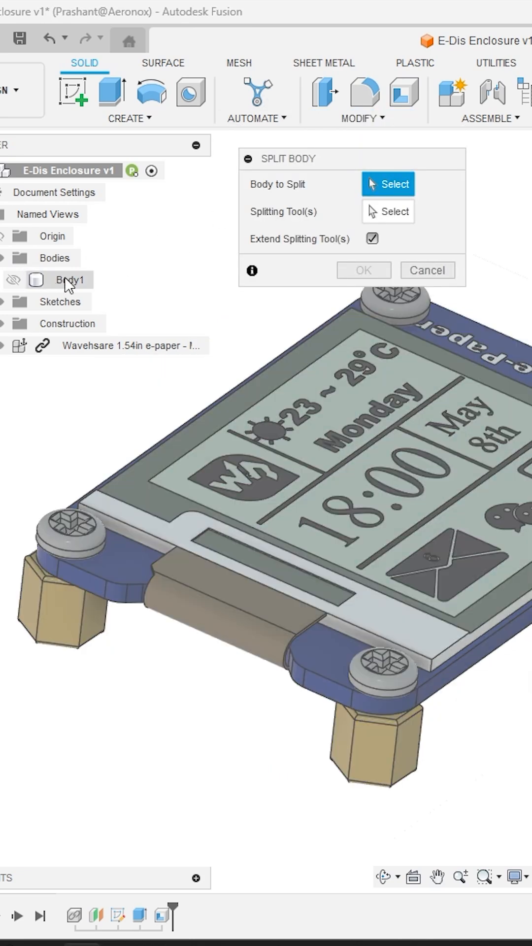
{"action": "left_click", "coordinate": [71, 280]}
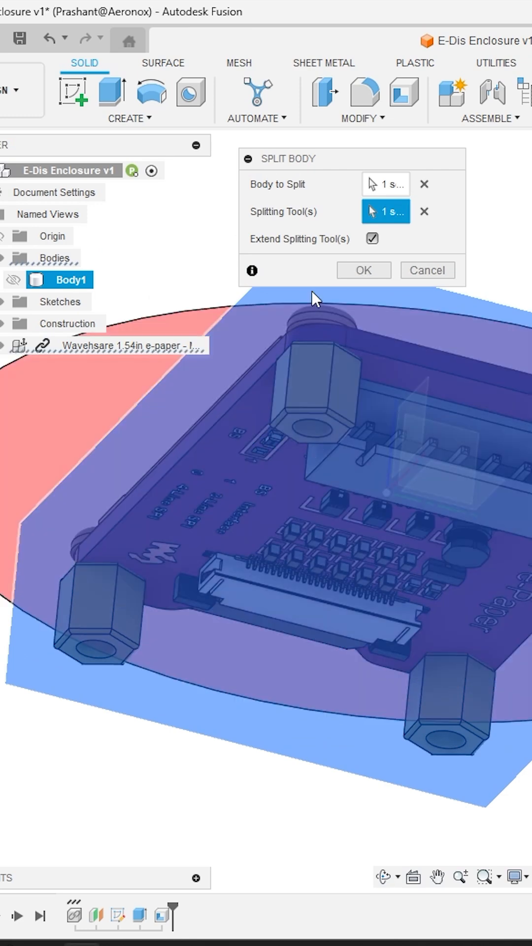
{"action": "left_click", "coordinate": [364, 270]}
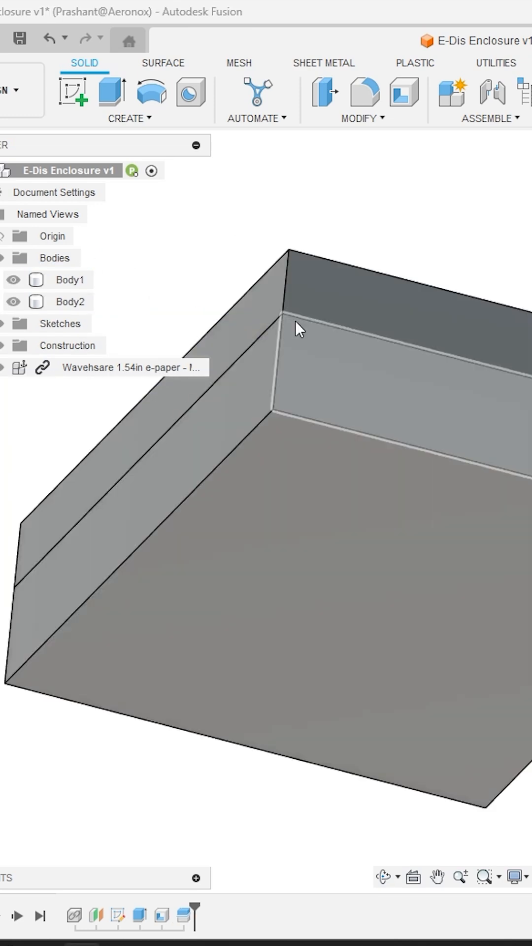
{"action": "left_click", "coordinate": [14, 279]}
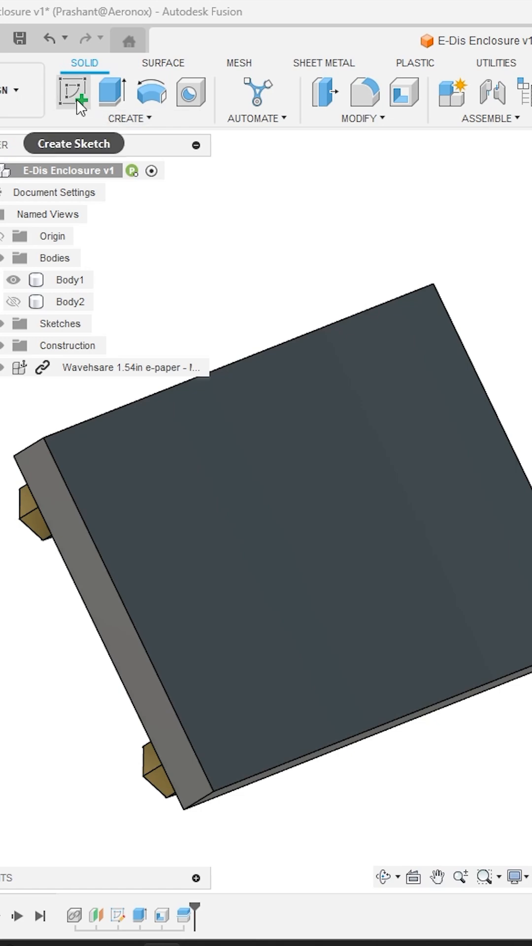
Step: Sketch on the enclosure top and project the display area's outline, then finish
{"action": "left_click", "coordinate": [73, 94]}
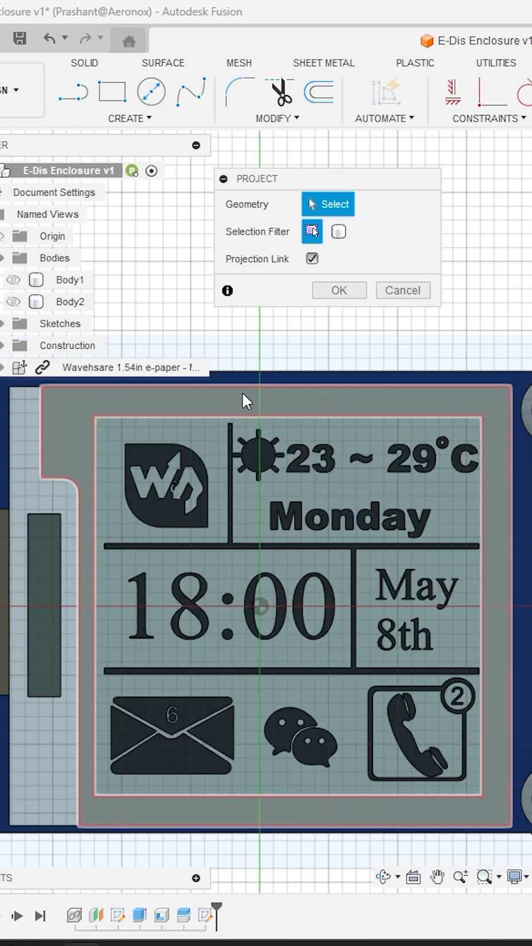
{"action": "left_click", "coordinate": [319, 92]}
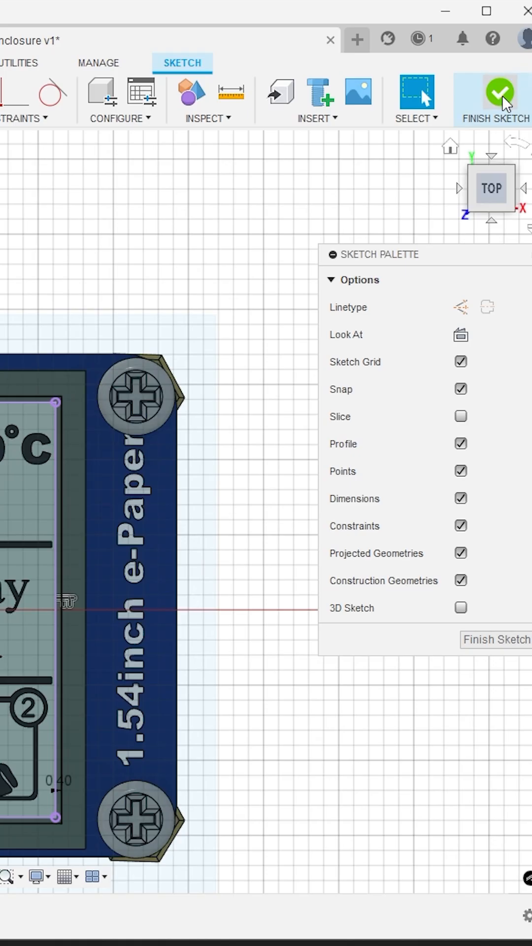
{"action": "left_click", "coordinate": [498, 91]}
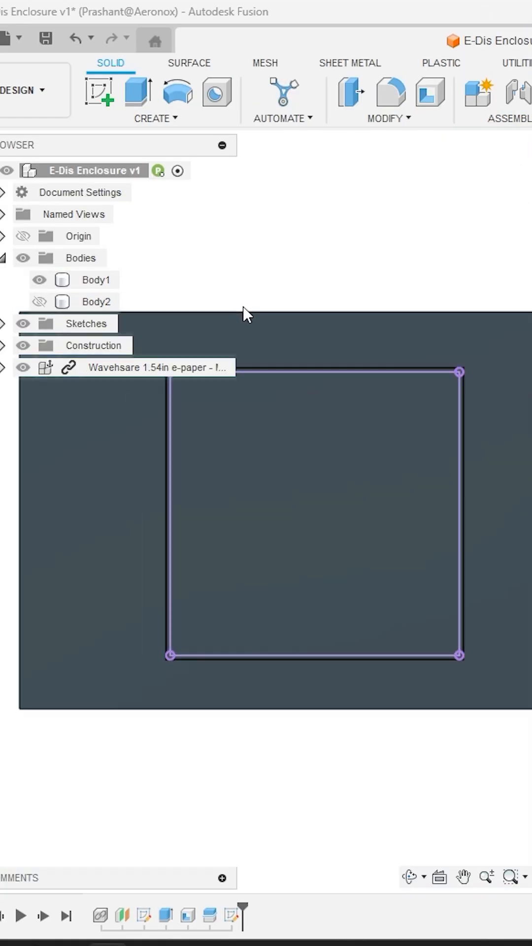
Step: Extrude the window profile as a cut through the top and begin a new projection sketch
{"action": "left_click", "coordinate": [138, 93]}
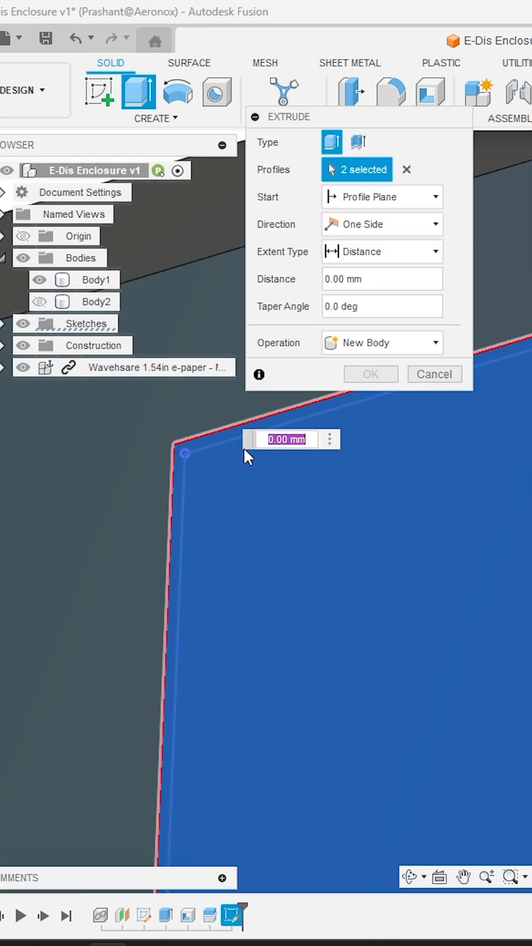
{"action": "left_click", "coordinate": [383, 118]}
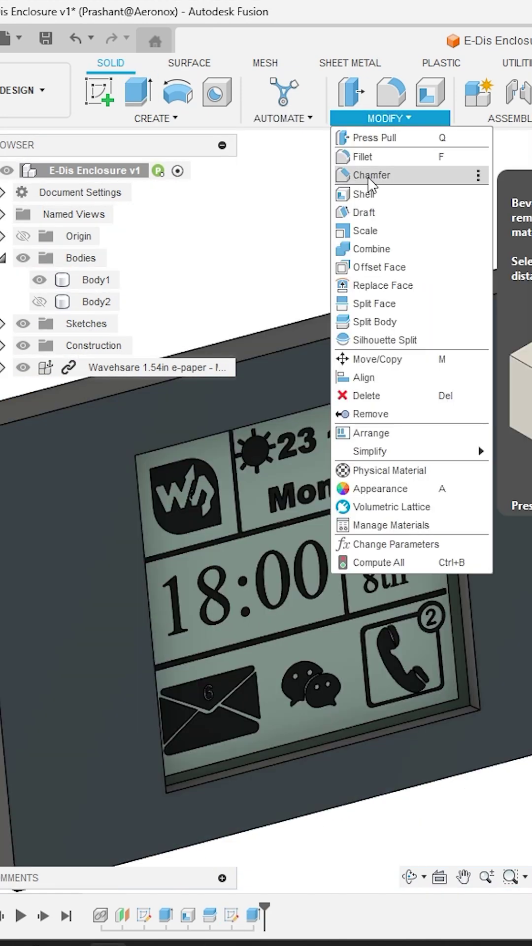
{"action": "left_click", "coordinate": [368, 175]}
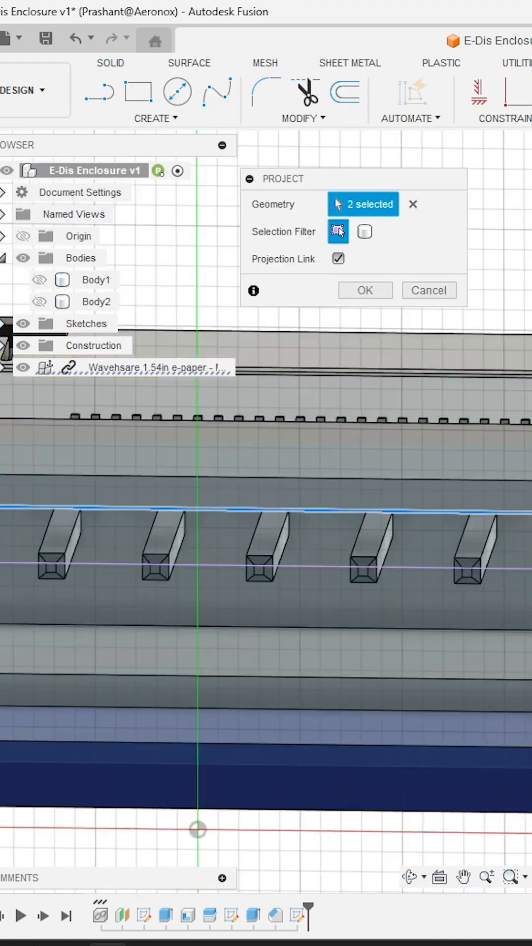
Step: Project the two selected board edges, yielding four mounting-hole circles in the sketch
{"action": "left_click", "coordinate": [364, 289]}
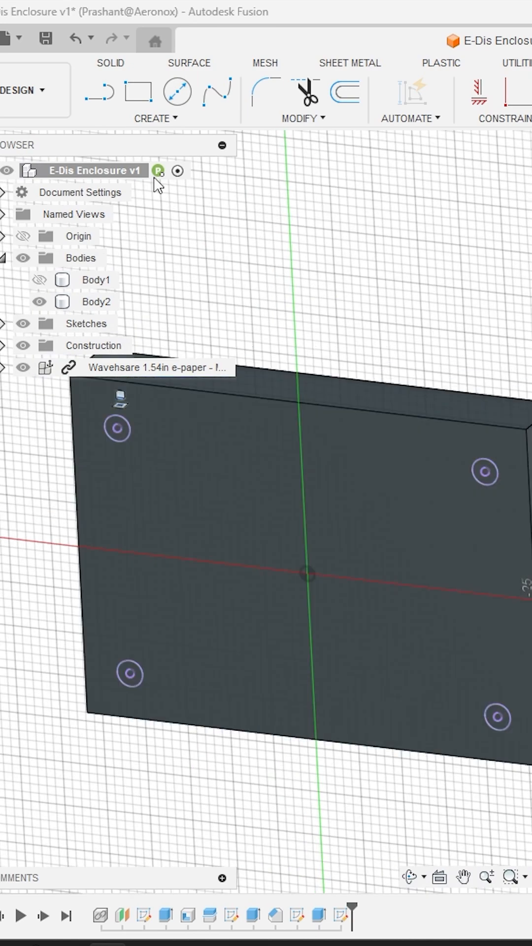
Step: Finish the four-circle screw hole sketch ready for cutting through Body2
{"action": "left_click", "coordinate": [96, 301]}
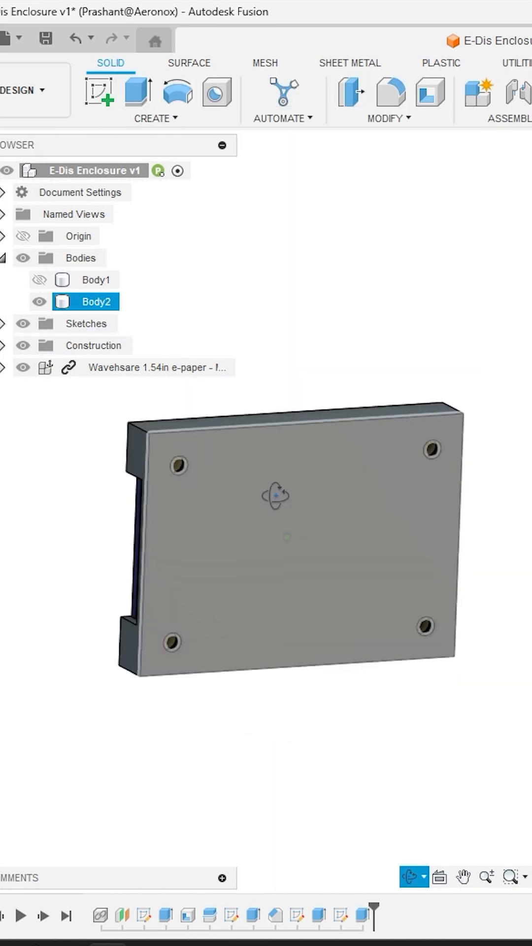